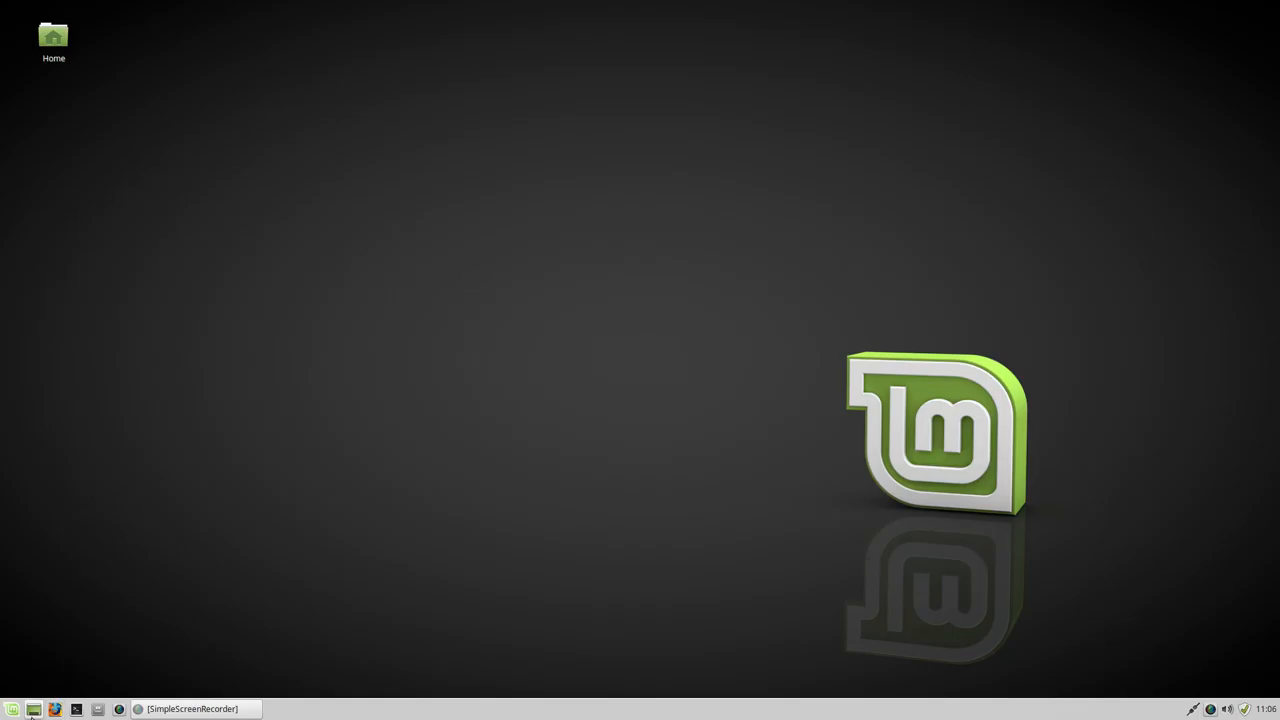
pyautogui.moveTo(592, 352)
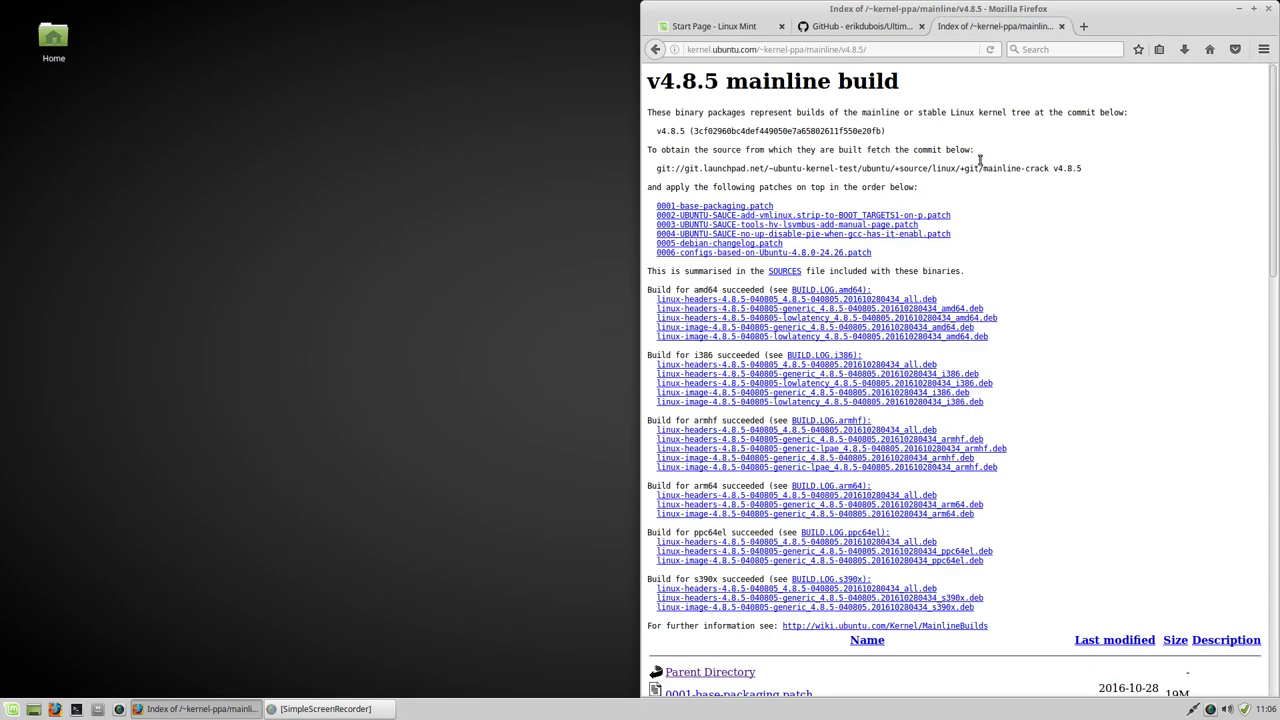
# Maximize the Firefox window and focus the search bar
pyautogui.click(1236, 8)
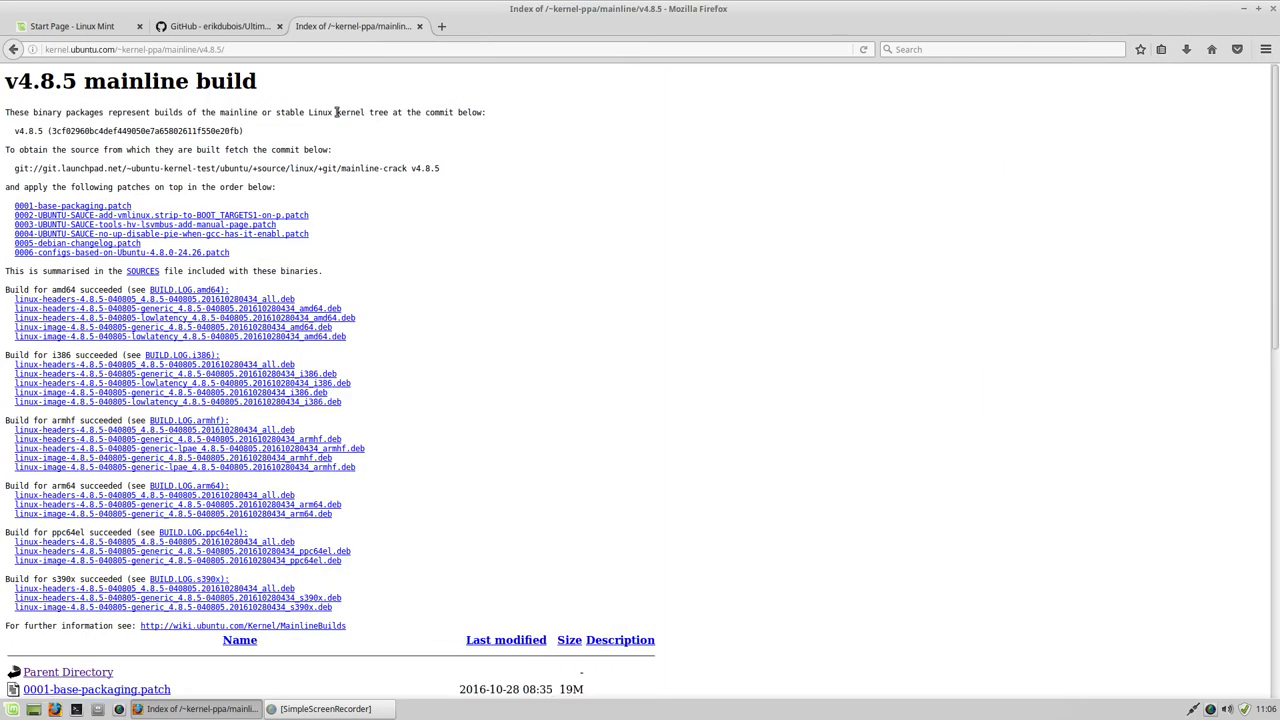
pyautogui.click(1000, 48)
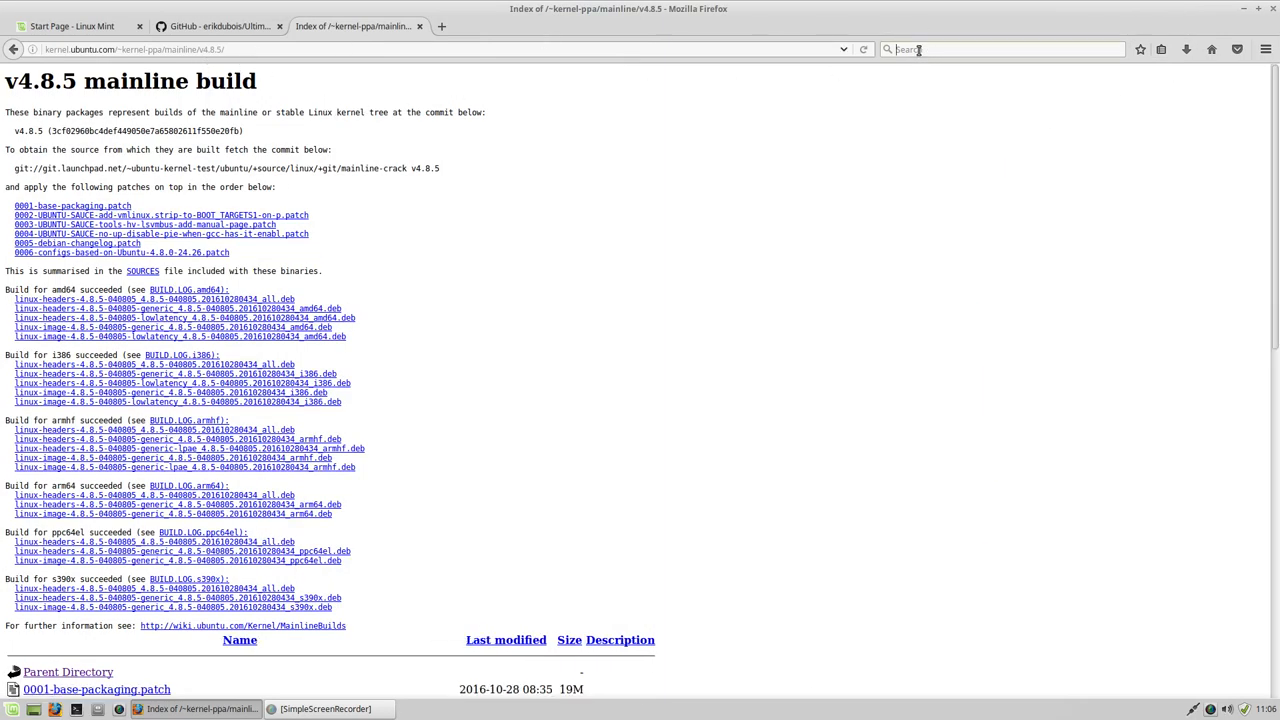
# Search the web for 'linux mint' from the search bar
pyautogui.write('linux mint')
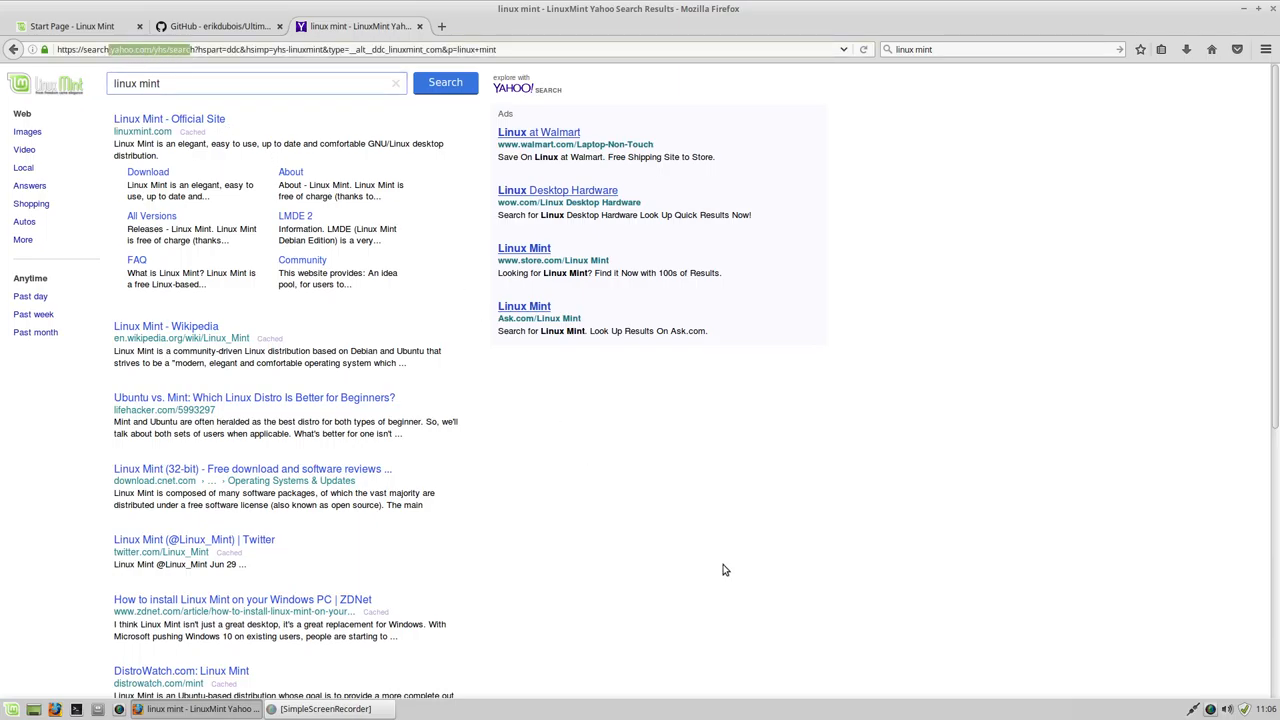
pyautogui.moveTo(1000, 572)
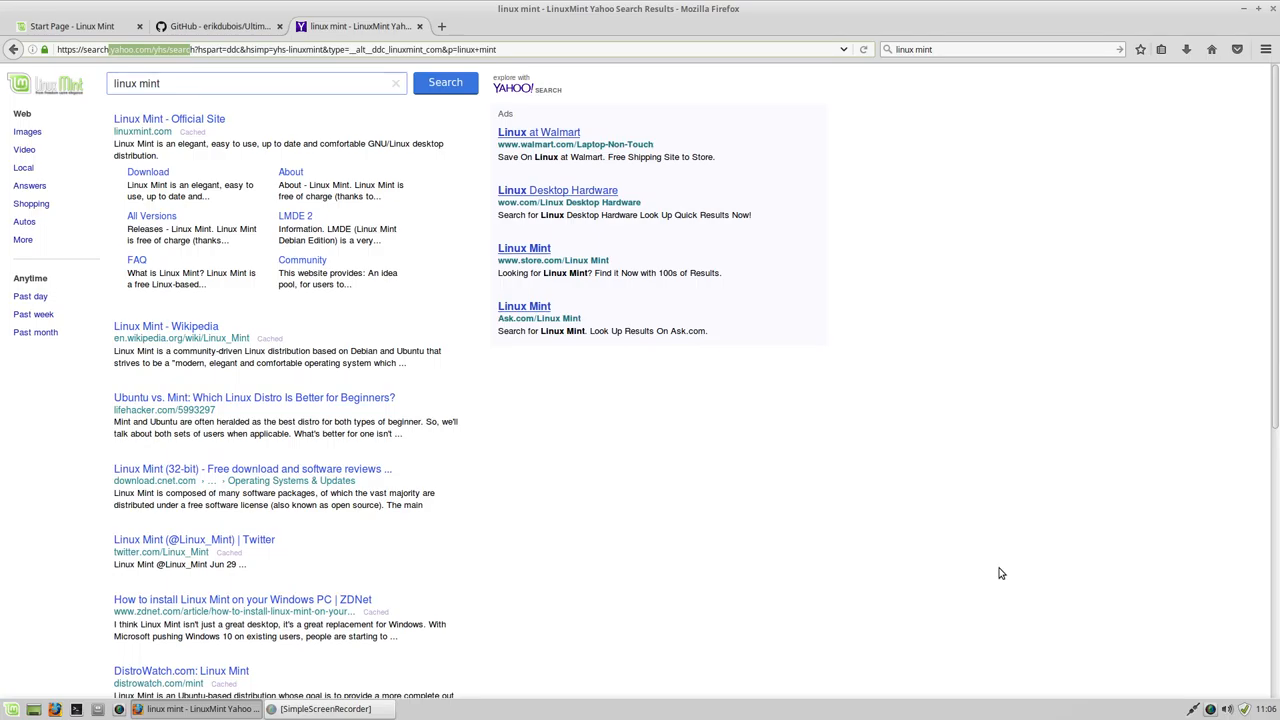
# From Change Search Settings, choose Google under commercial engines on Linux Mint's add-engines page
pyautogui.click(996, 48)
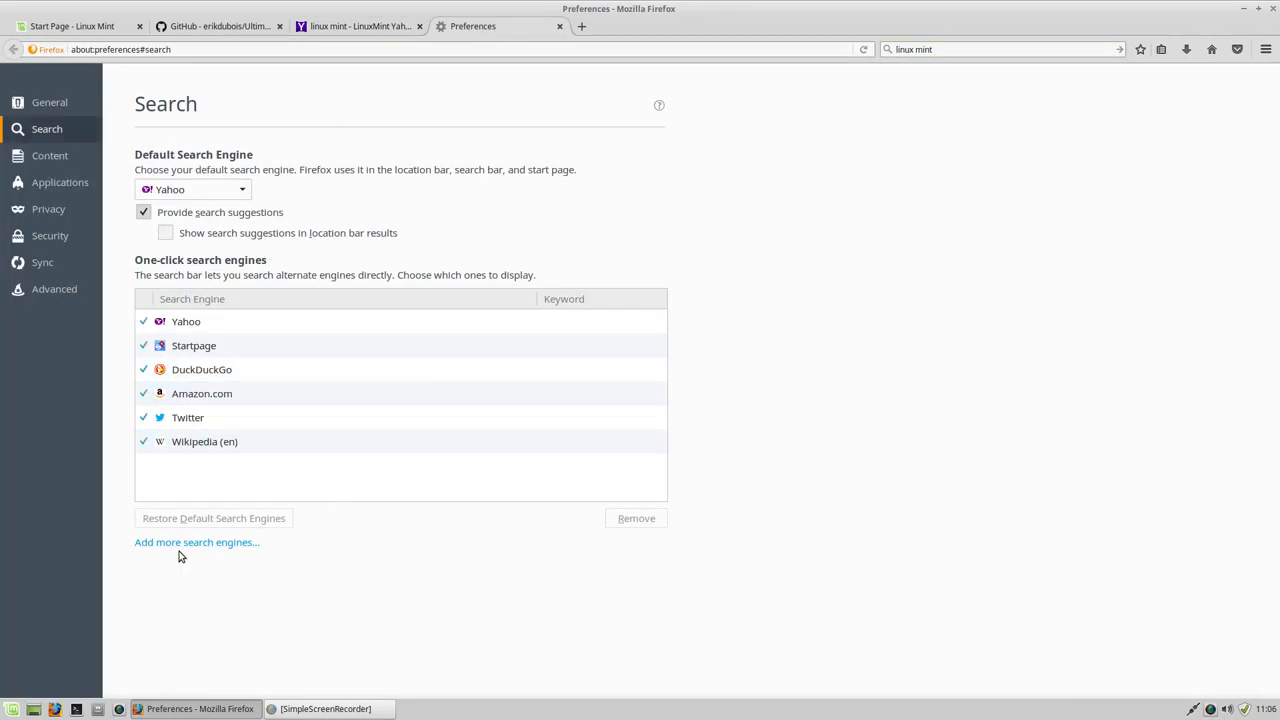
pyautogui.click(196, 542)
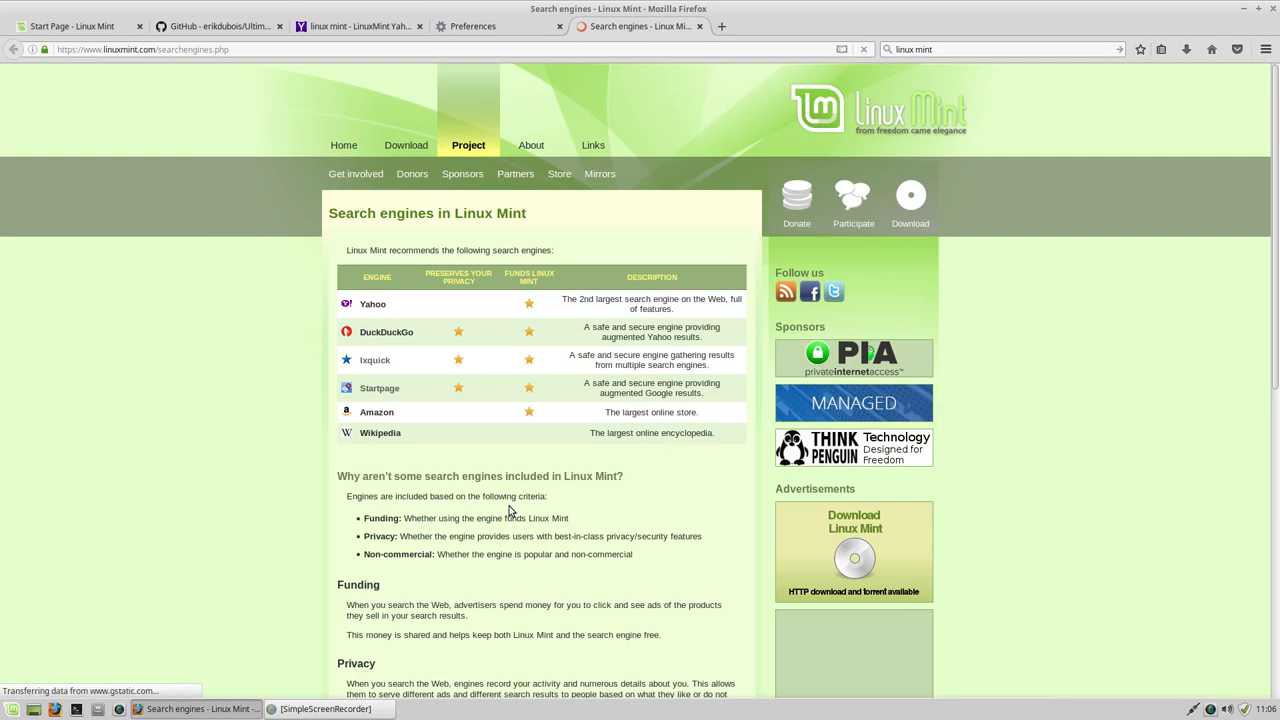
pyautogui.scroll(-3)
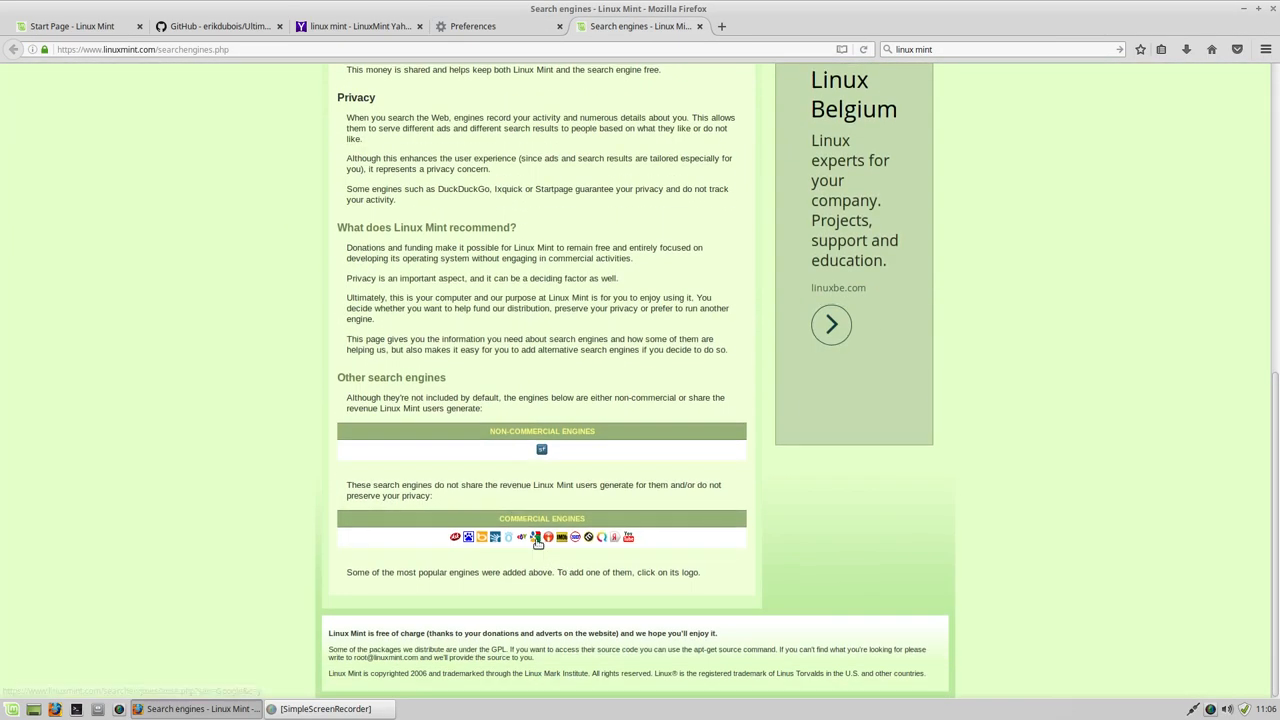
pyautogui.click(536, 536)
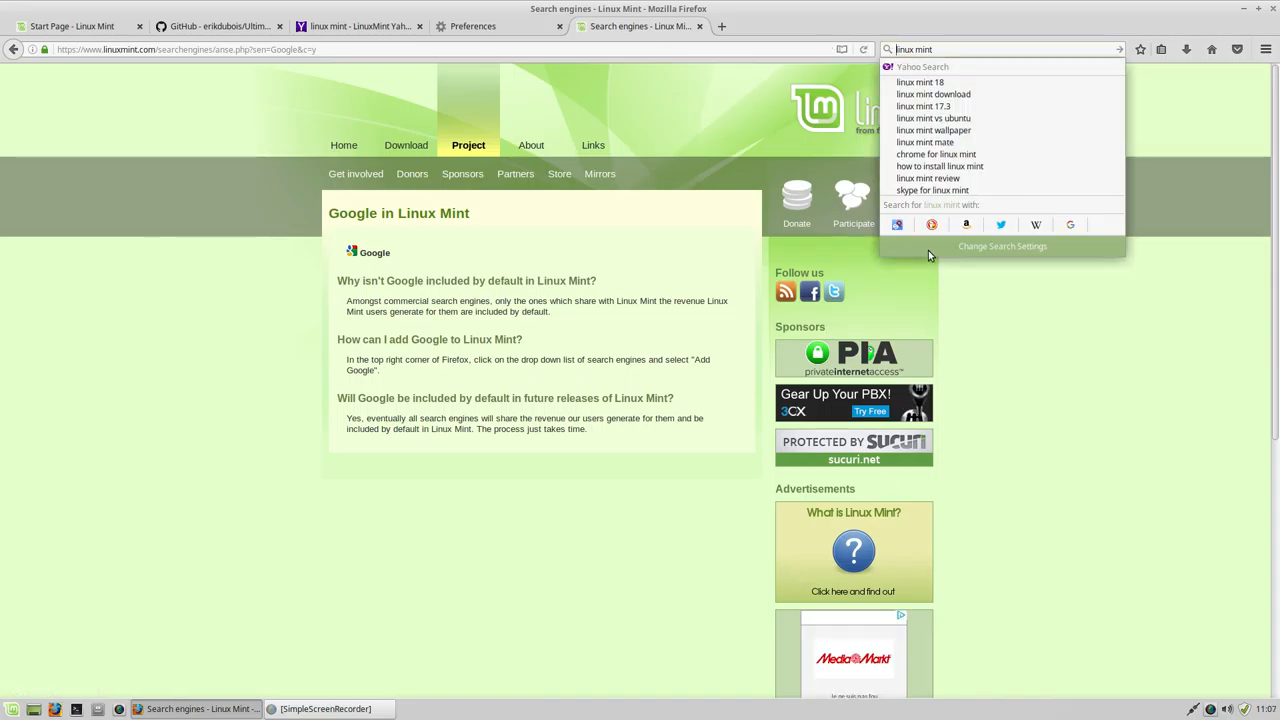
# Add Google, make it the default search engine, and remove an unwanted engine
pyautogui.click(472, 26)
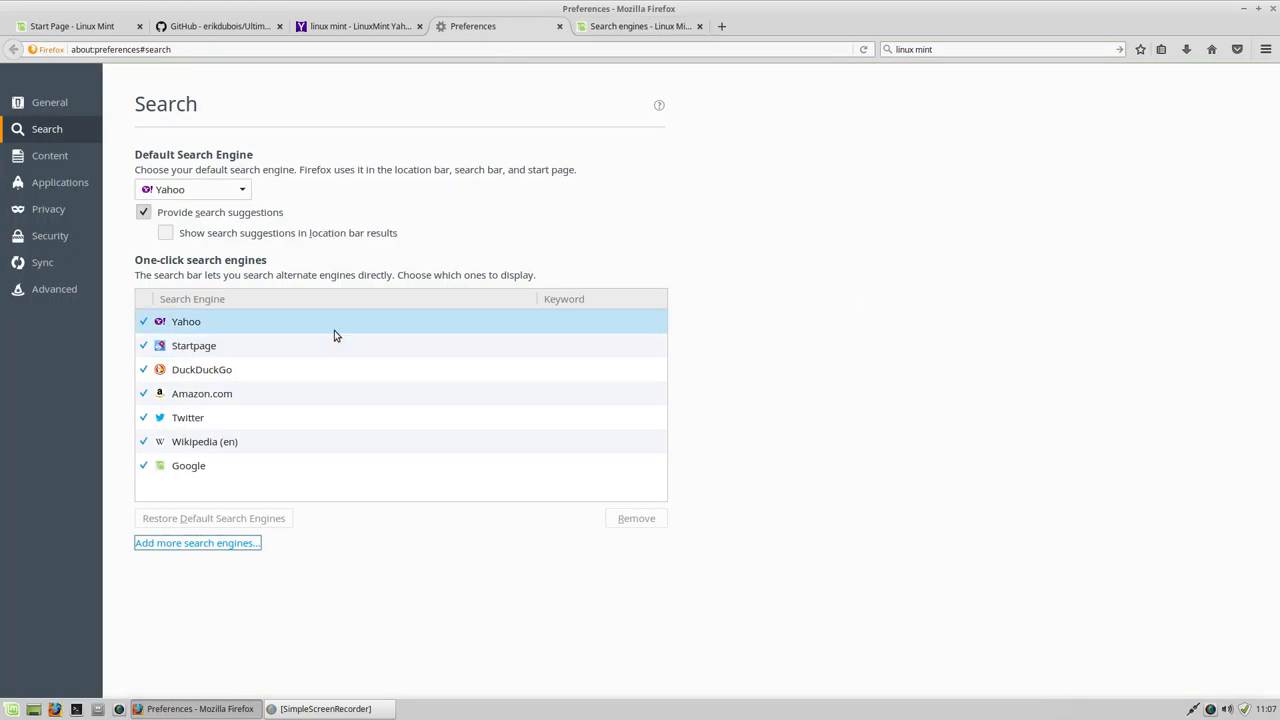
pyautogui.click(636, 518)
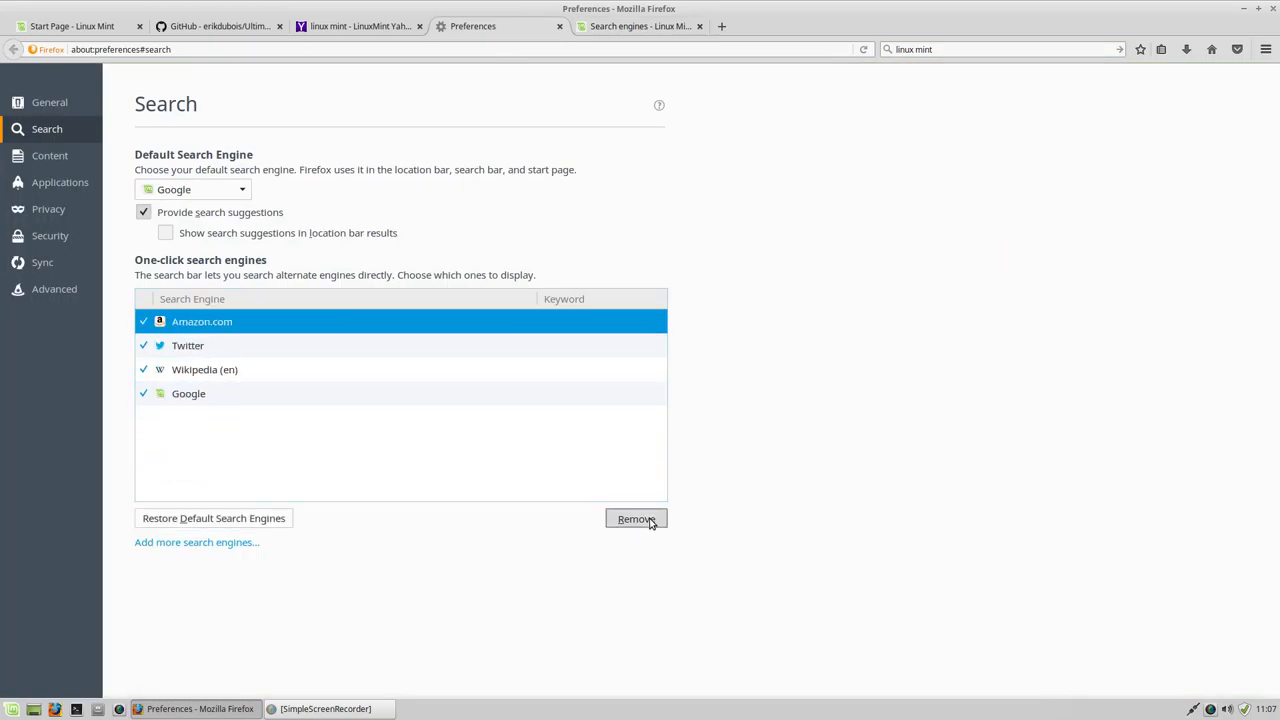
pyautogui.click(636, 518)
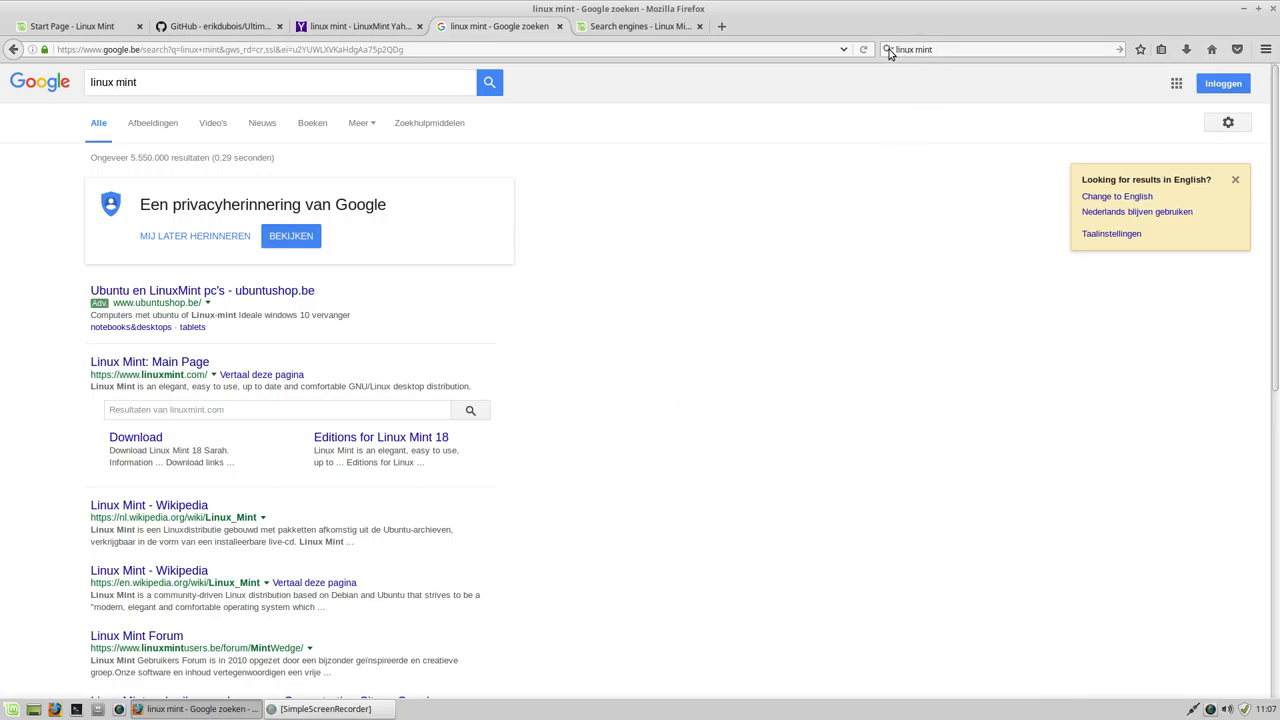
pyautogui.moveTo(888, 48)
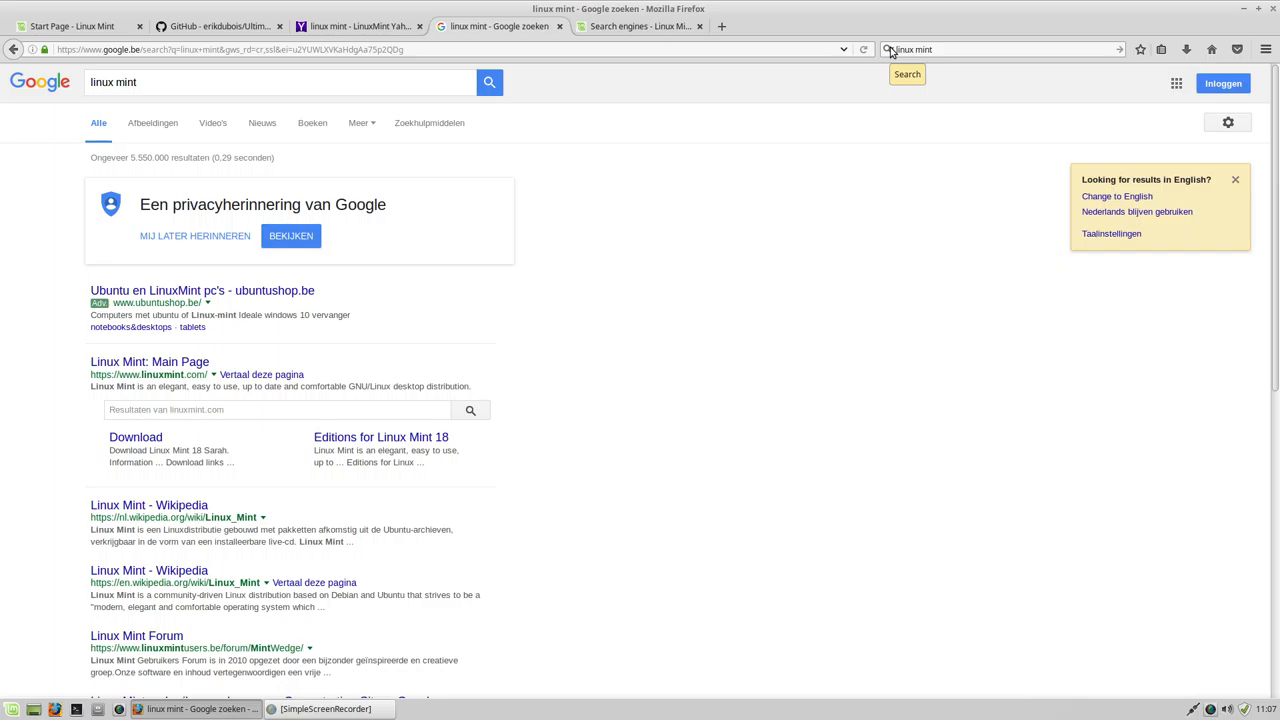